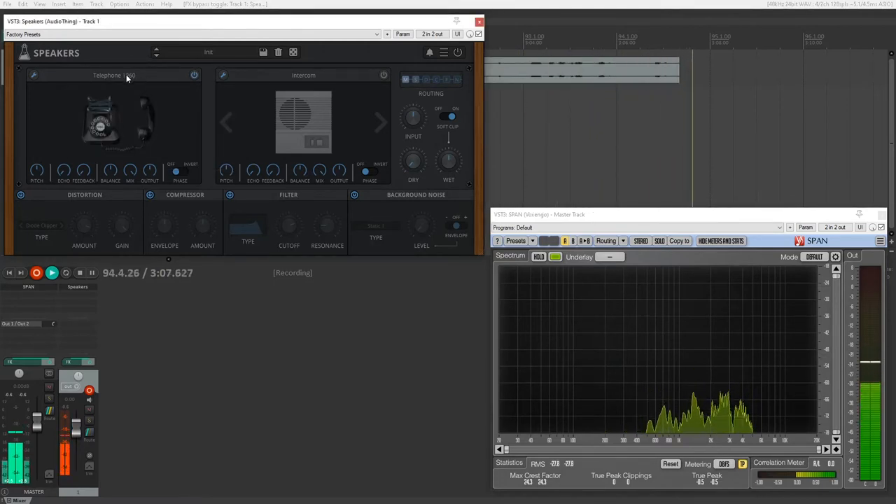
# - Audition slot A dynamic mics: CB Radio, Dynamics Instrument, EV RE20, LOMO and the next dynamic model
pyautogui.click(112, 76)
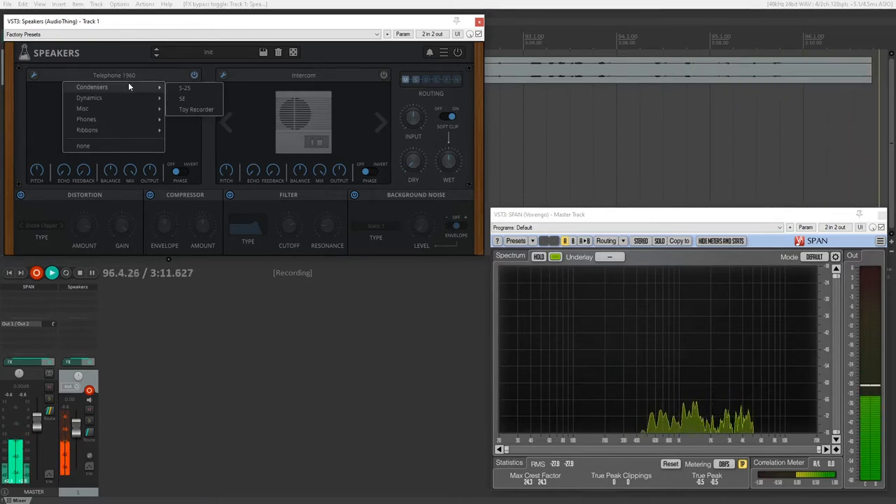
pyautogui.click(184, 87)
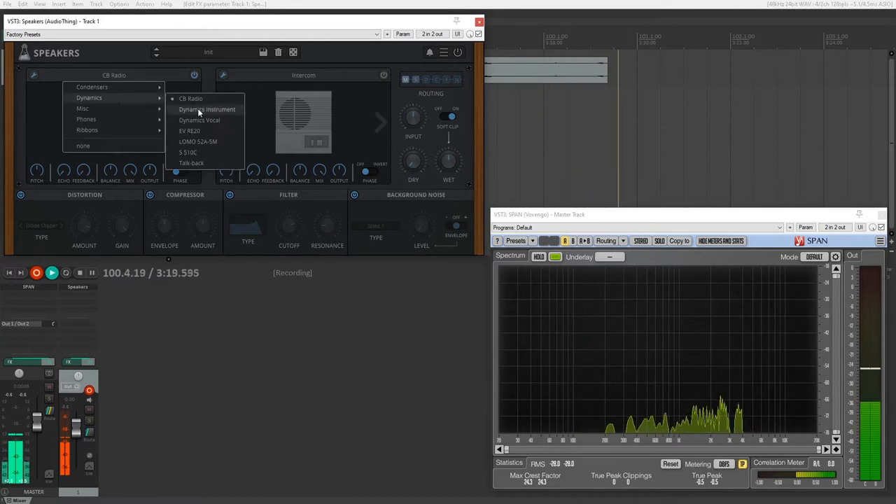
pyautogui.click(207, 109)
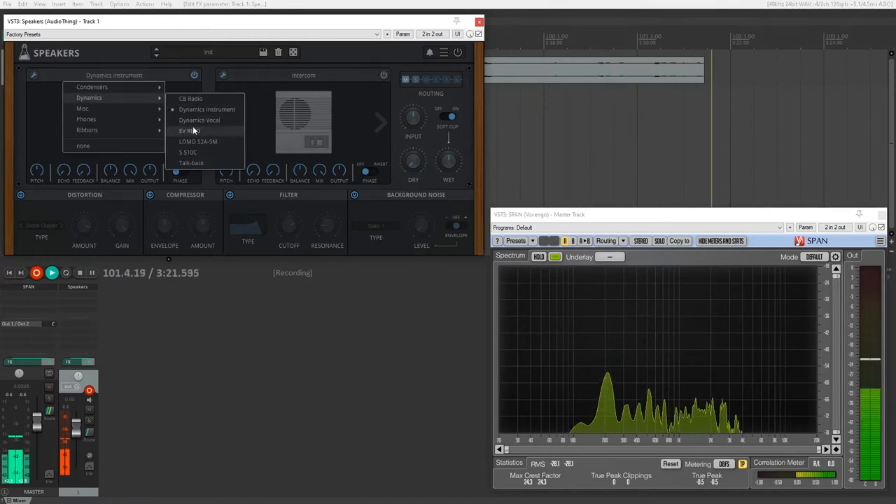
pyautogui.click(189, 132)
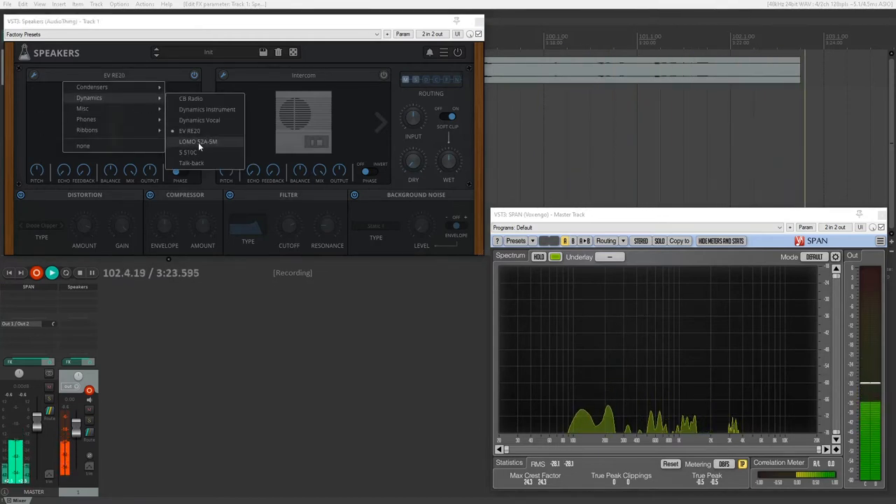
pyautogui.click(198, 141)
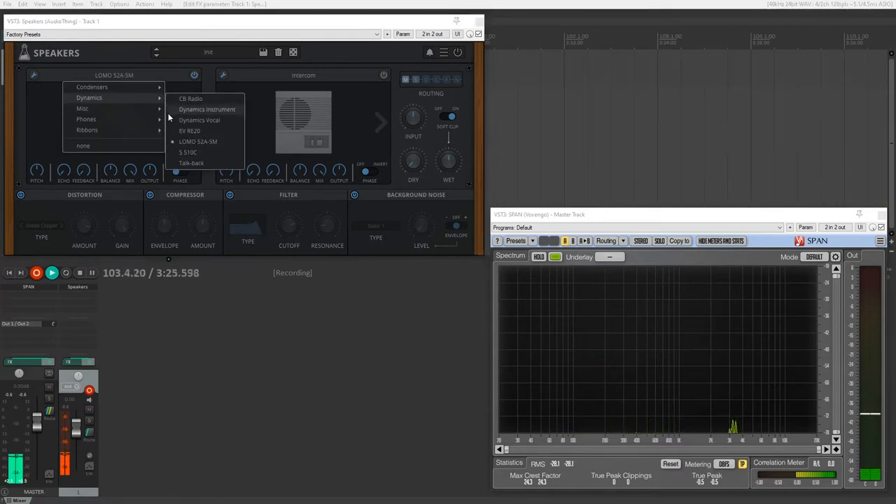
pyautogui.click(191, 162)
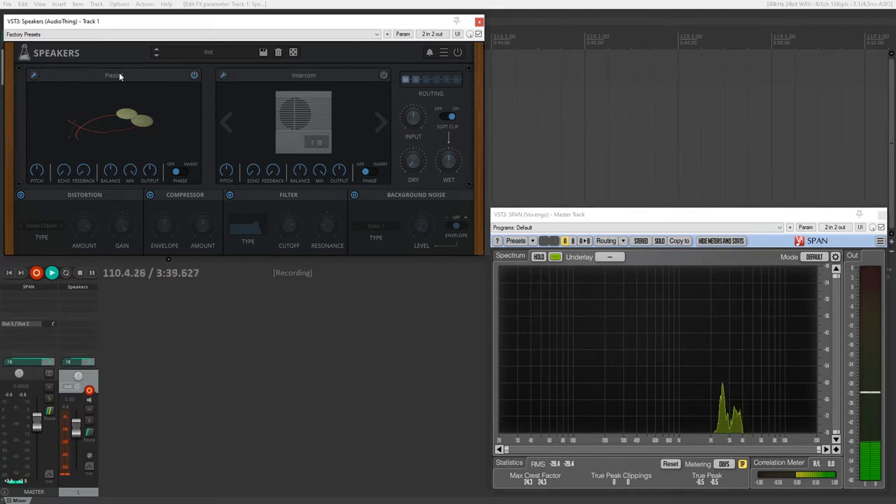
# - Try Piezo 1, Piezo 3 and Subkick in slot A, then load the Earbuds model
pyautogui.click(112, 76)
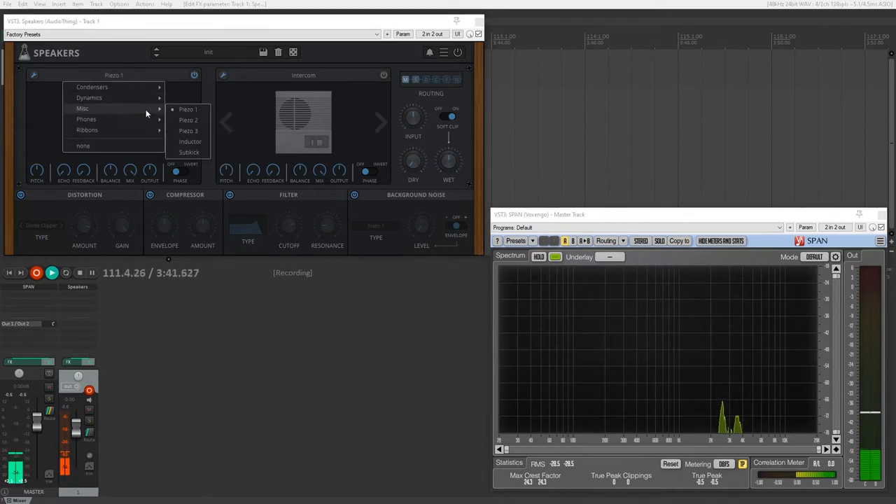
pyautogui.click(188, 132)
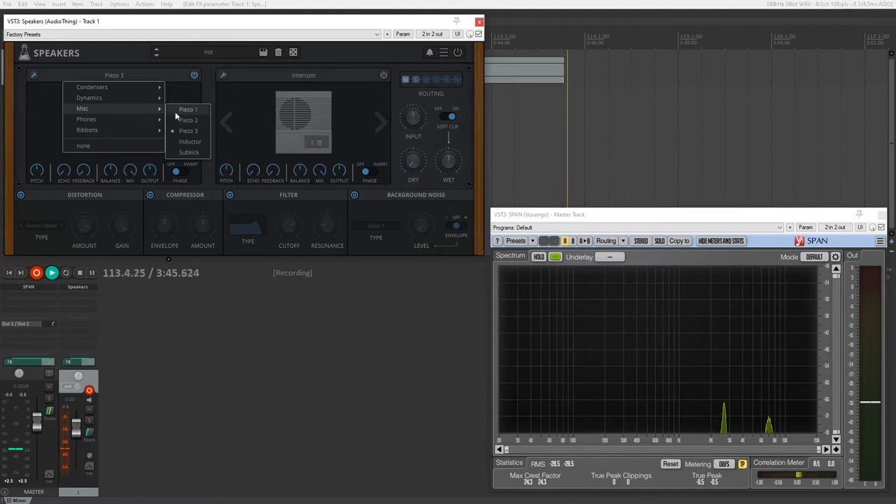
pyautogui.click(191, 141)
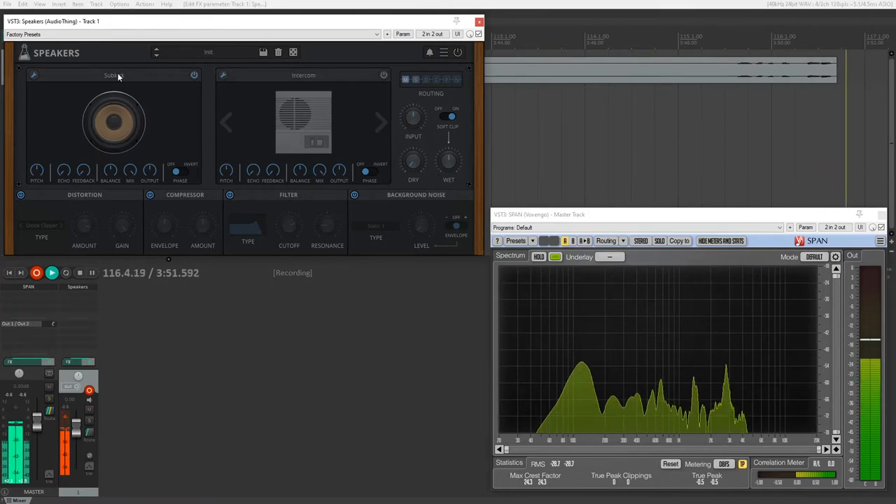
pyautogui.click(113, 76)
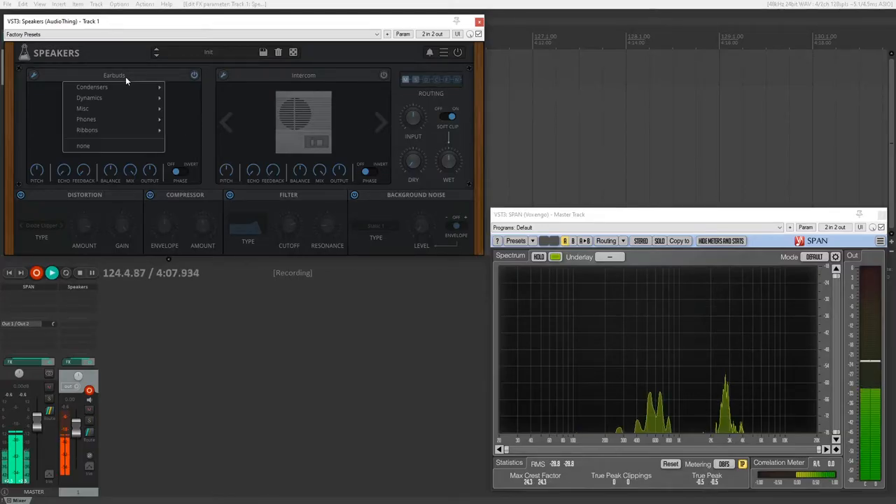
pyautogui.moveTo(87, 118)
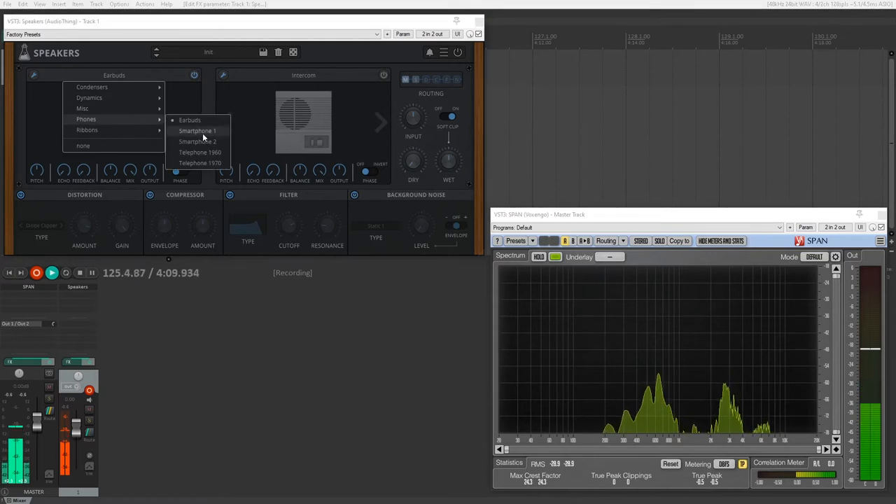
# - Audition Telephone 1970, GX Type 1402 and M500 in slot A, settling on the Type G ribbon
pyautogui.click(198, 141)
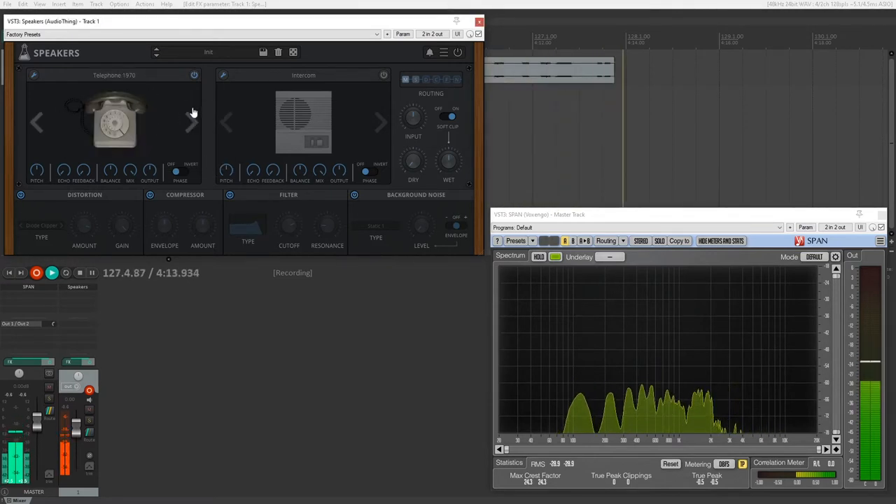
pyautogui.click(115, 75)
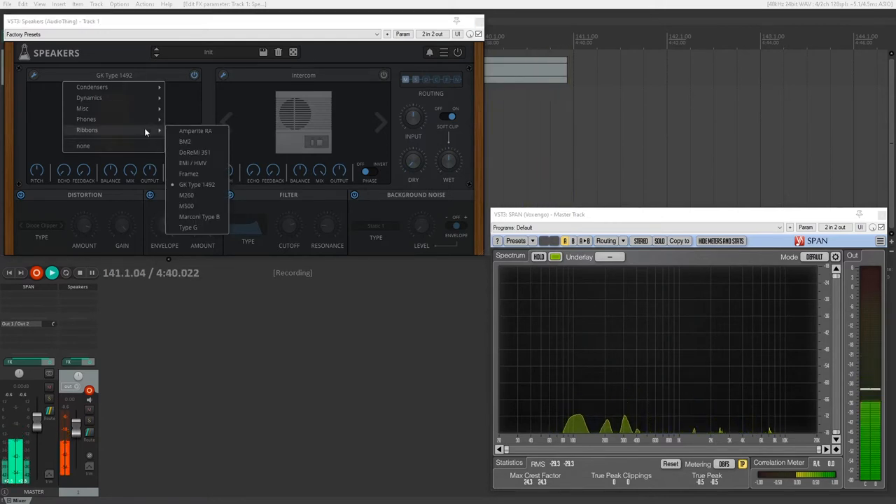
pyautogui.click(186, 205)
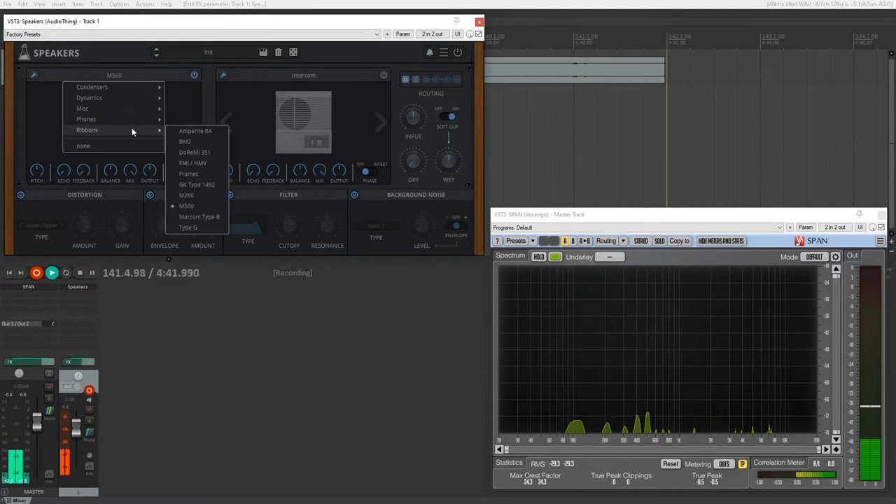
pyautogui.click(188, 227)
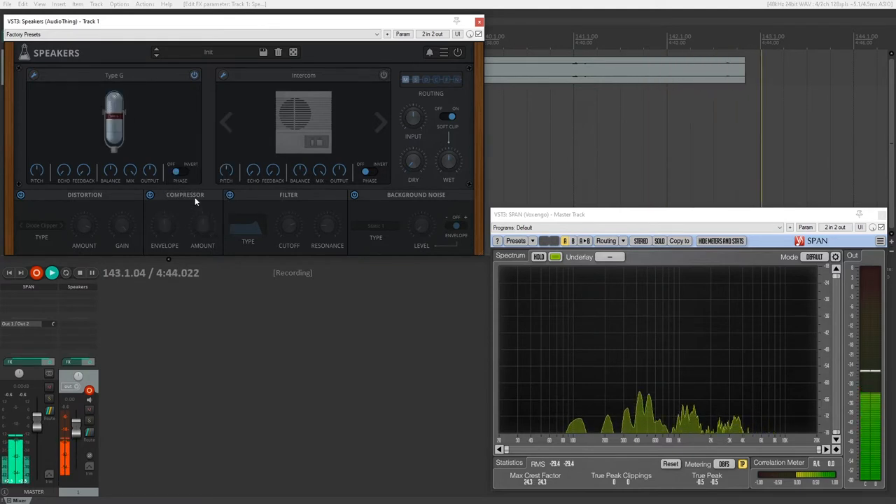
pyautogui.moveTo(157, 181)
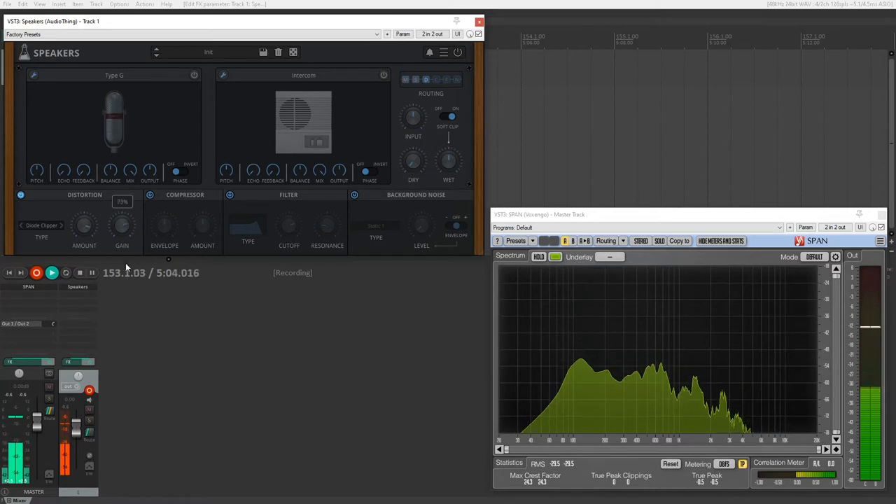
# - Raise the distortion gain and try the first distortion types, including Diode Clipper
pyautogui.moveTo(122, 224); pyautogui.dragTo(122, 238)
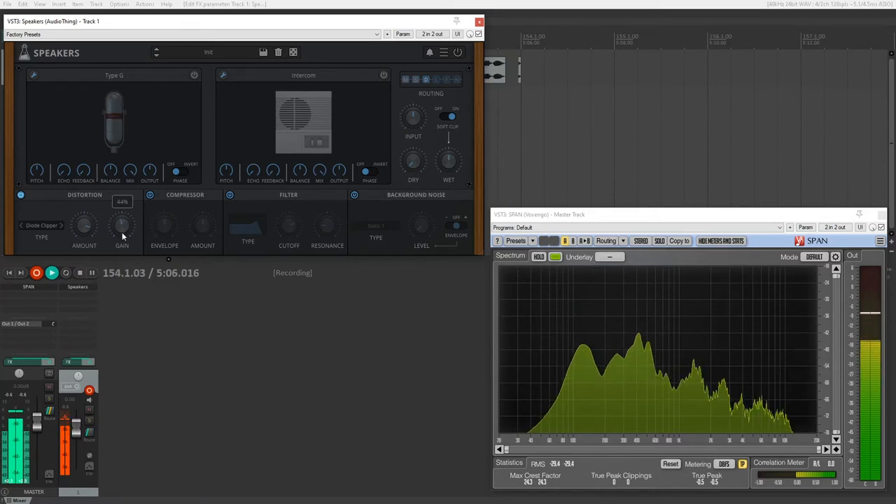
pyautogui.click(42, 226)
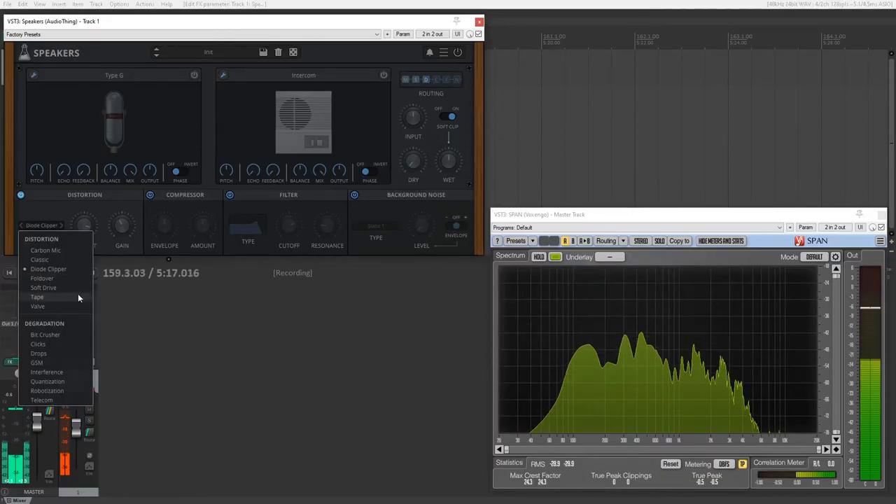
pyautogui.click(44, 250)
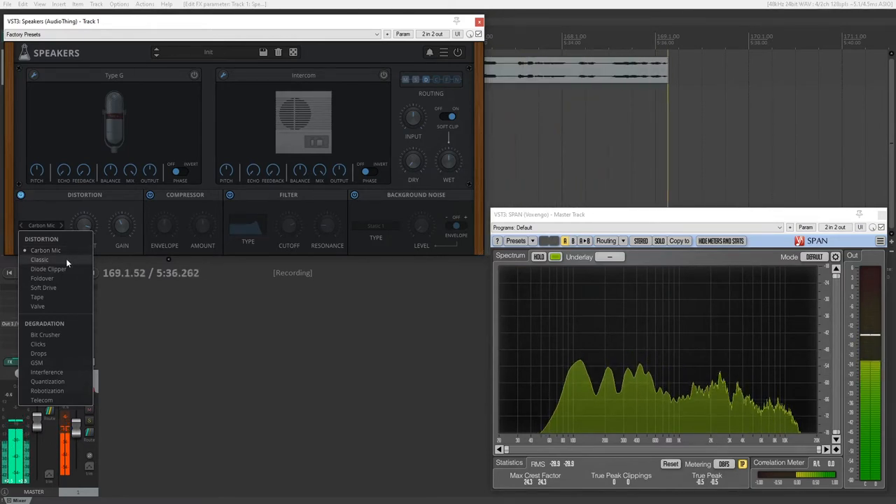
pyautogui.click(39, 259)
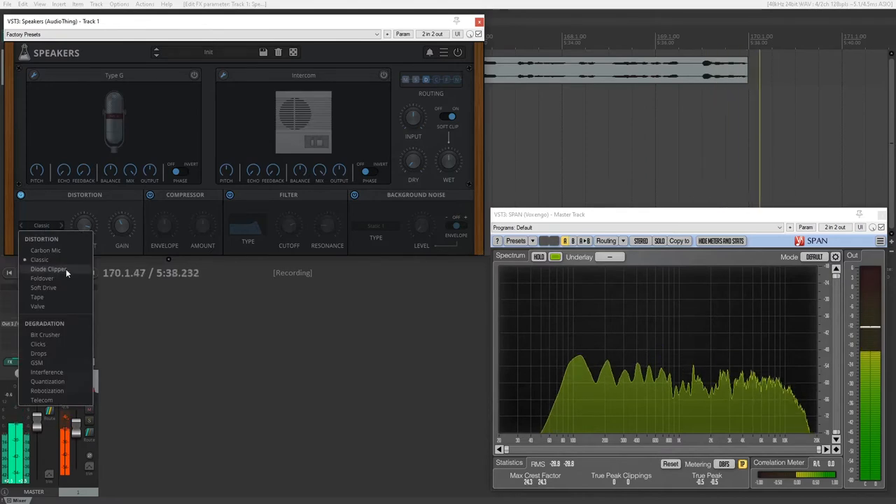
pyautogui.click(42, 277)
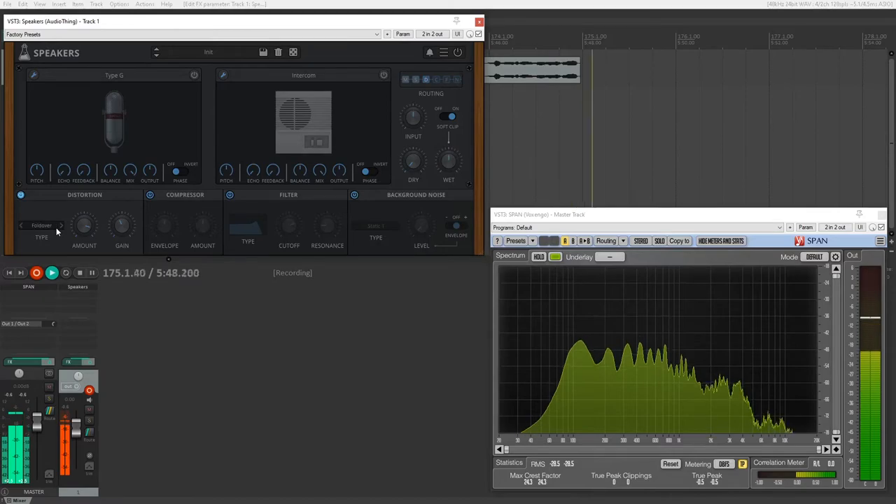
# - Switch the distortion through Foldover and Soft Drive to Tape
pyautogui.click(42, 224)
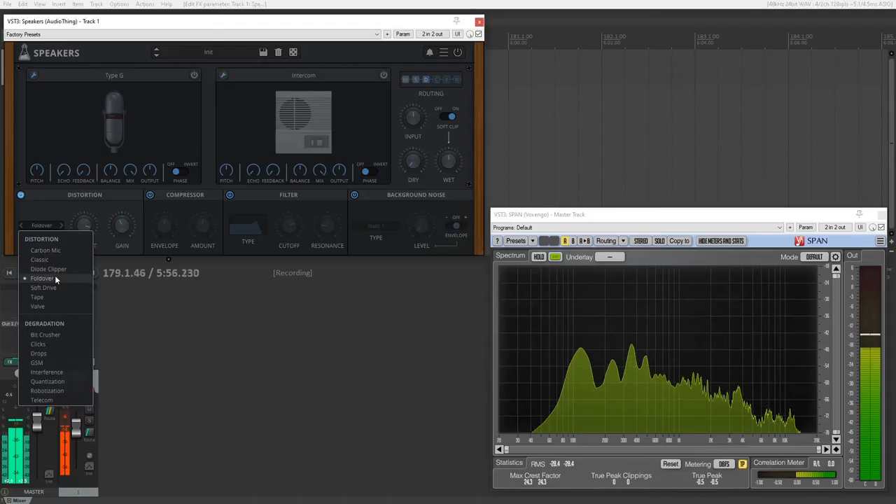
pyautogui.click(43, 288)
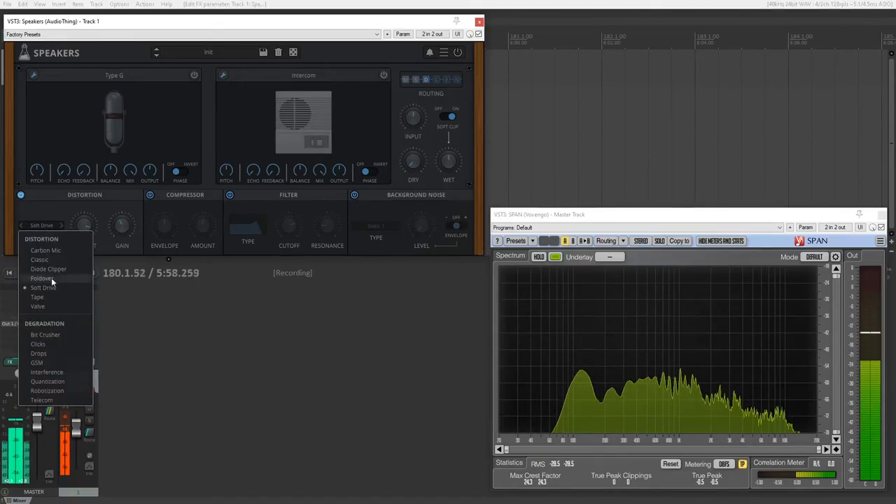
pyautogui.click(36, 296)
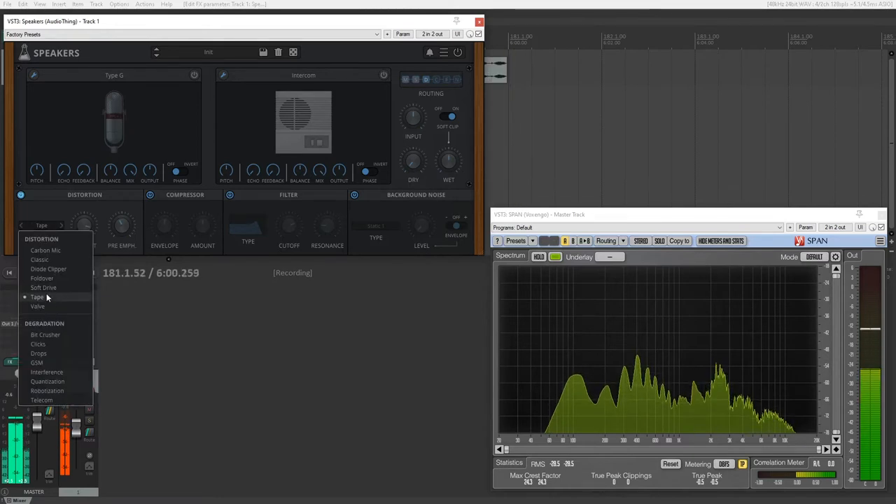
pyautogui.click(36, 305)
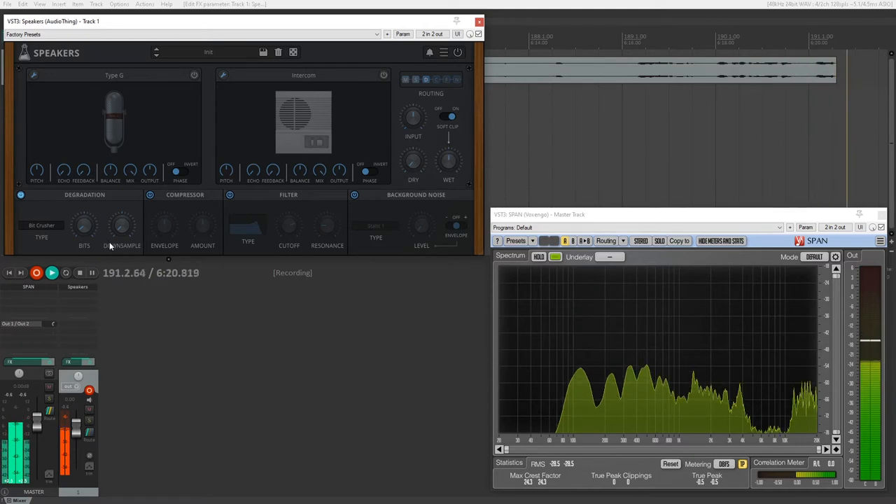
# - Set degradation to Clicks with an adjusted rate, then switch to Drops
pyautogui.click(42, 224)
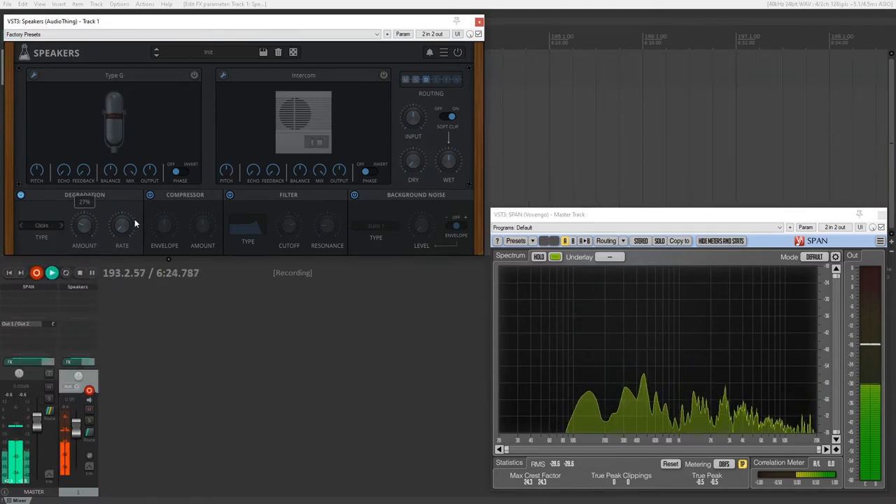
pyautogui.moveTo(122, 224); pyautogui.dragTo(121, 210)
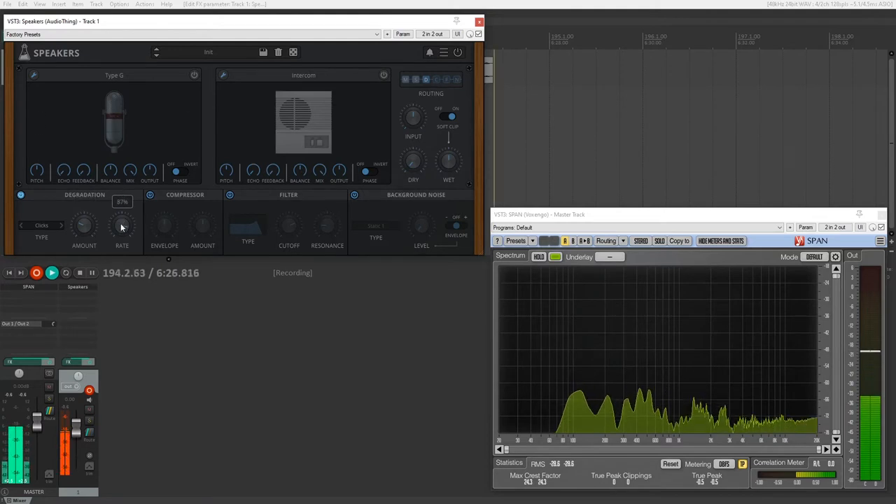
pyautogui.click(42, 226)
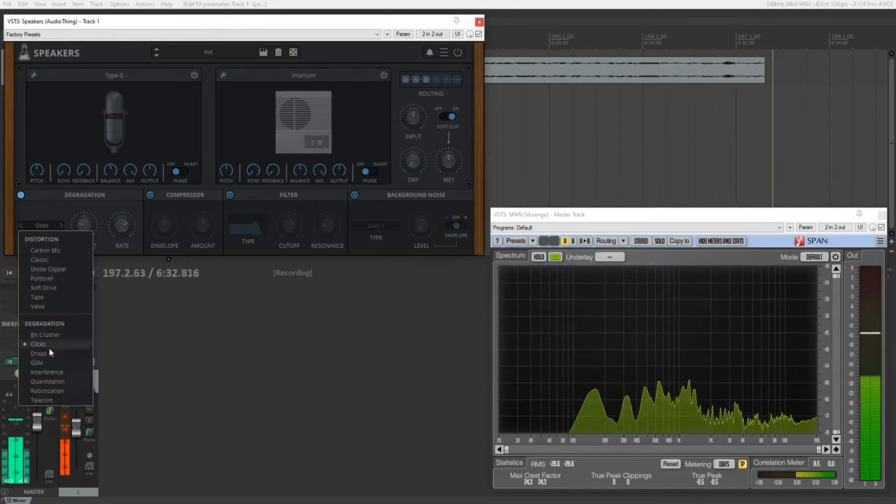
pyautogui.click(39, 353)
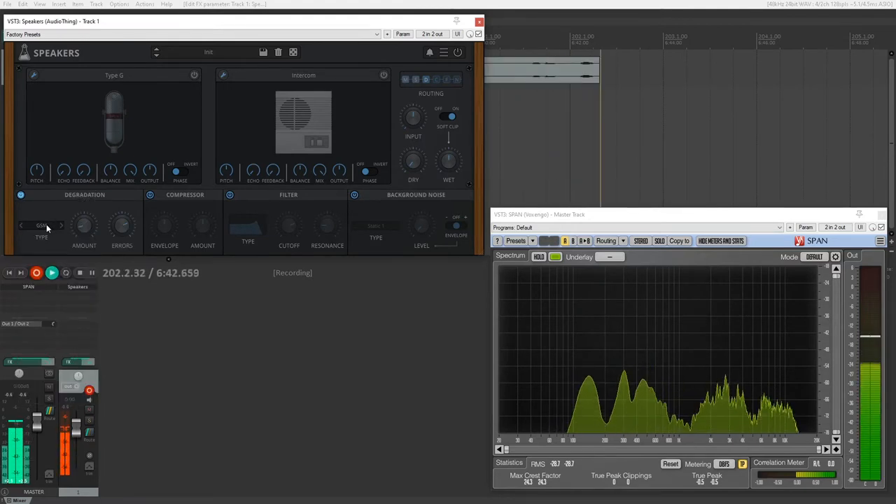
# - Audition the Interference, Quantization and Telecom degradation types
pyautogui.click(42, 225)
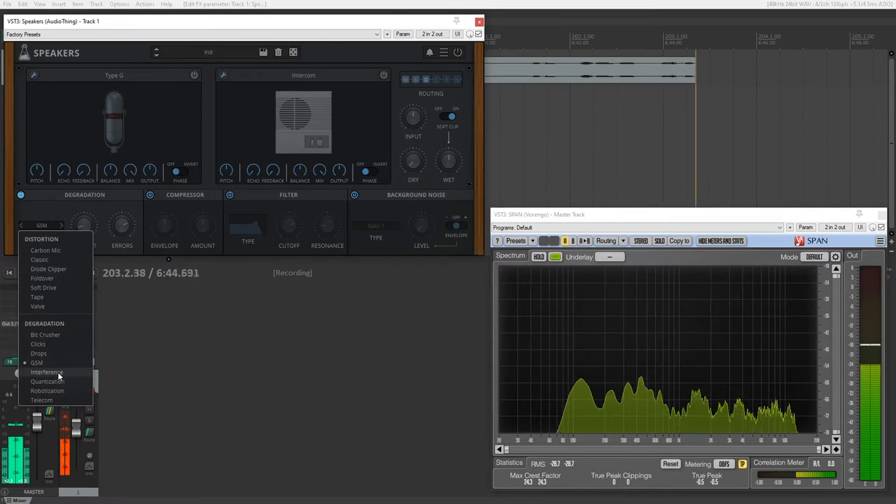
pyautogui.click(46, 372)
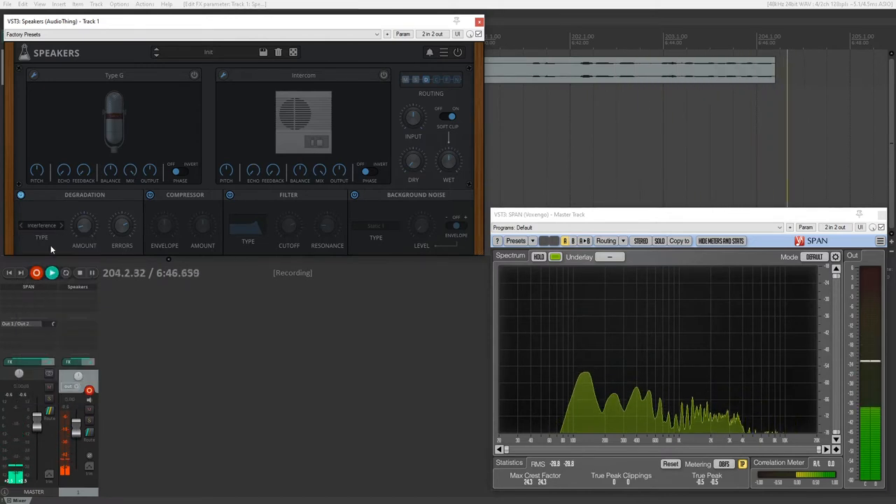
pyautogui.click(42, 224)
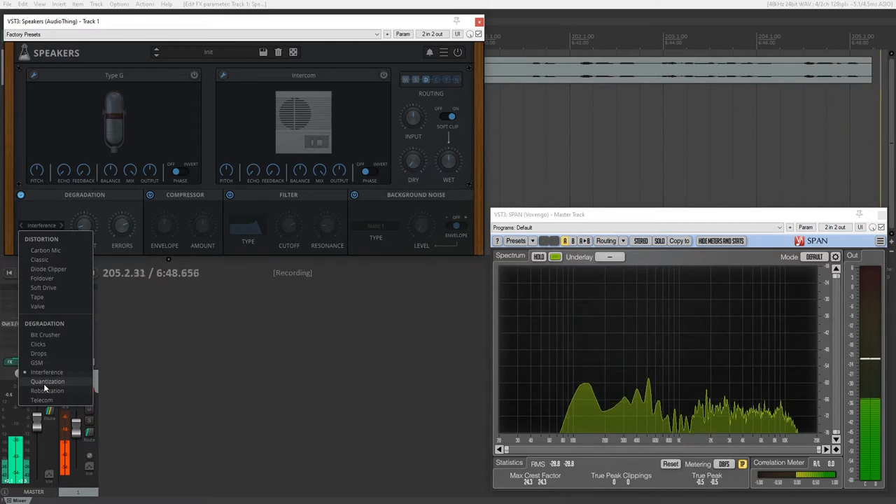
pyautogui.click(47, 381)
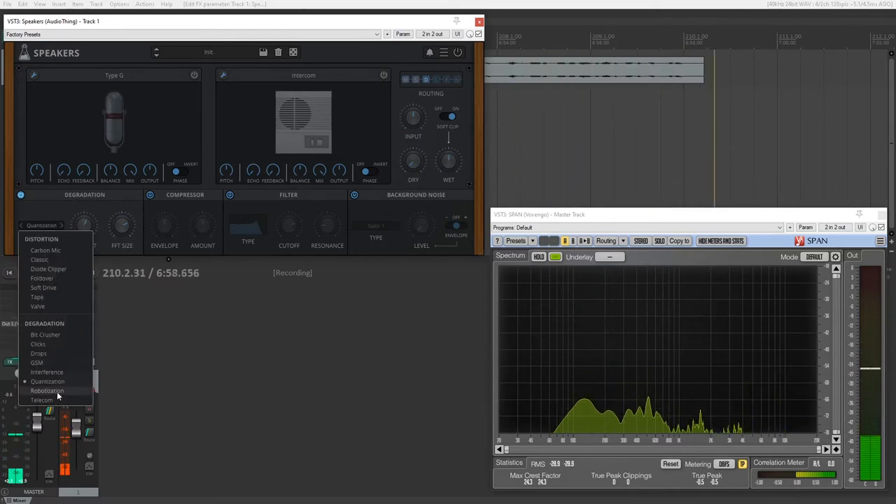
pyautogui.click(48, 389)
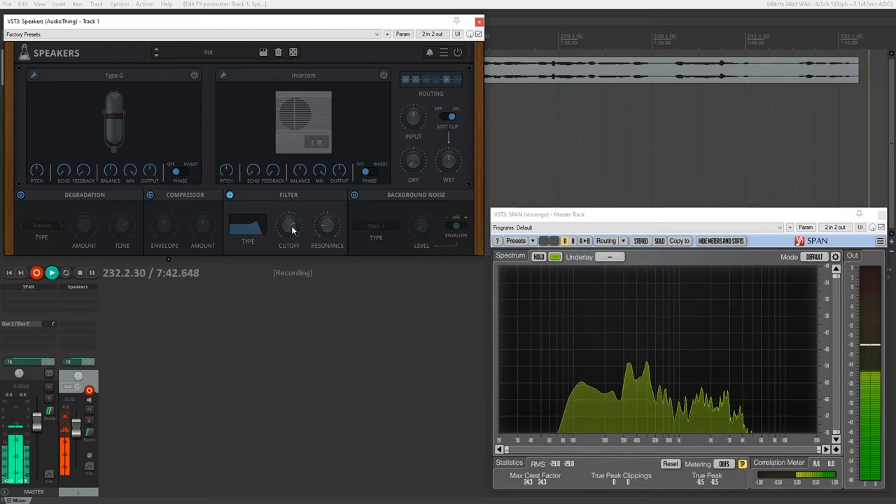
# - Engage a LowPass 4-pole filter and lower its cutoff frequency
pyautogui.click(248, 226)
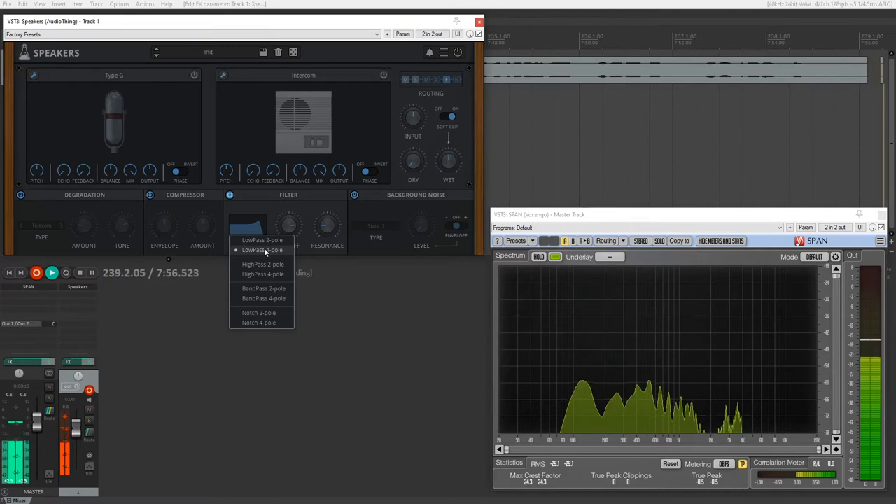
pyautogui.click(263, 249)
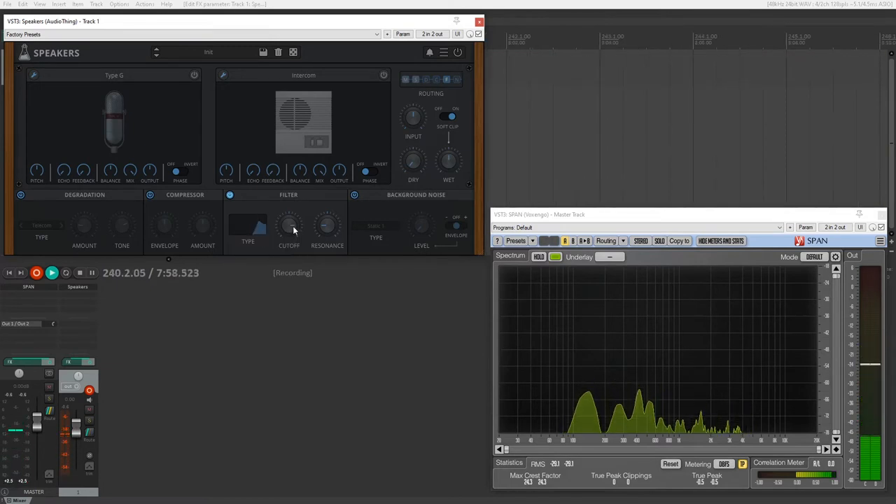
pyautogui.moveTo(288, 225); pyautogui.dragTo(288, 217)
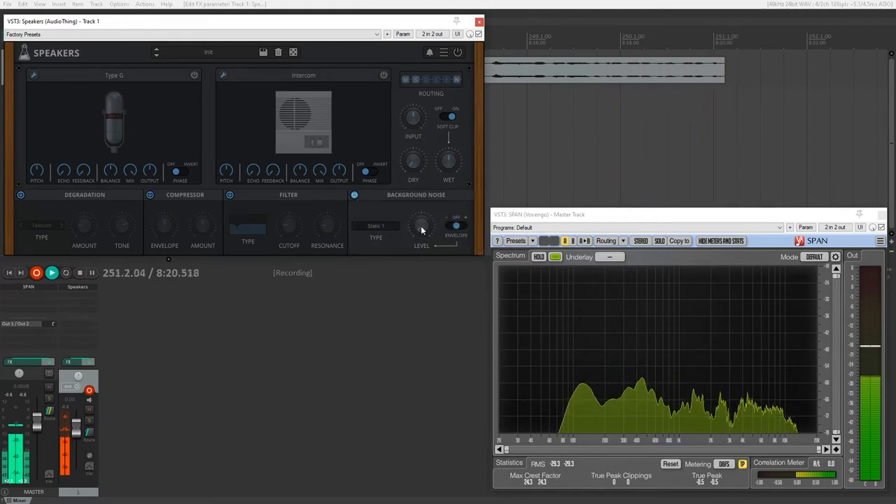
# - Raise the background noise level and pick a different noise type
pyautogui.moveTo(422, 227); pyautogui.dragTo(421, 225)
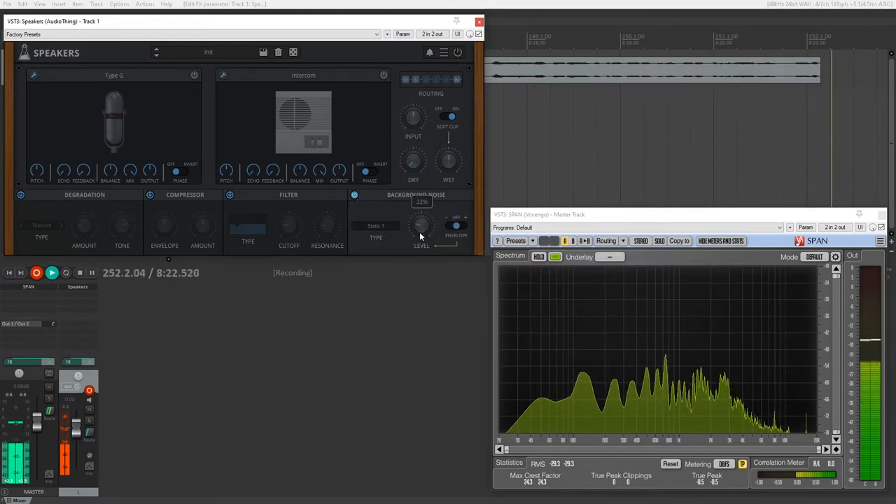
pyautogui.click(375, 226)
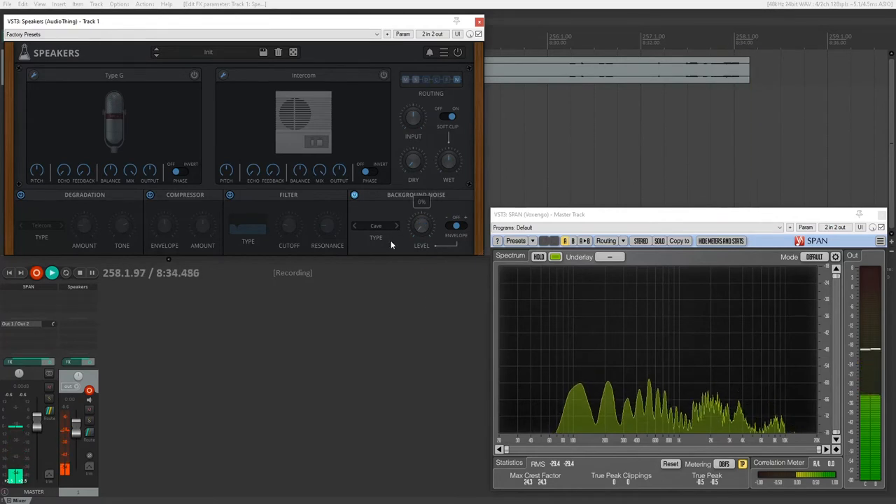
pyautogui.click(376, 235)
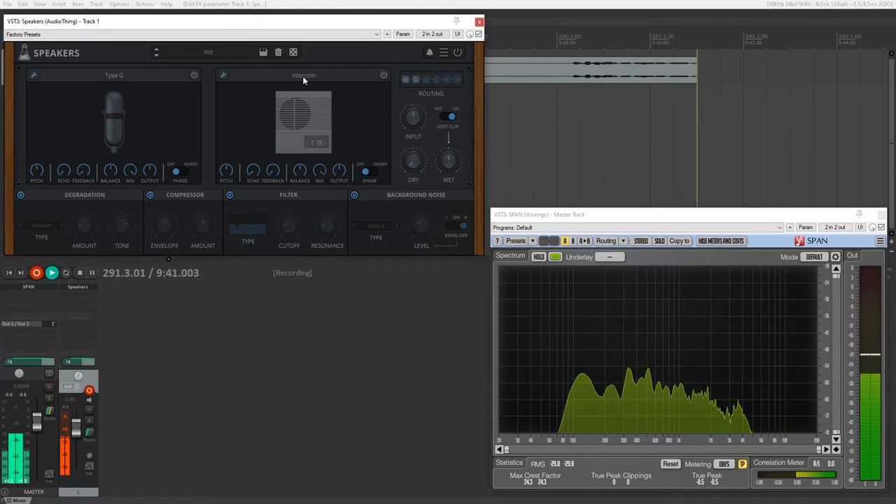
# - Load a cabinet model on the second speaker, then switch it to Bluetooth Speaker 2
pyautogui.click(303, 75)
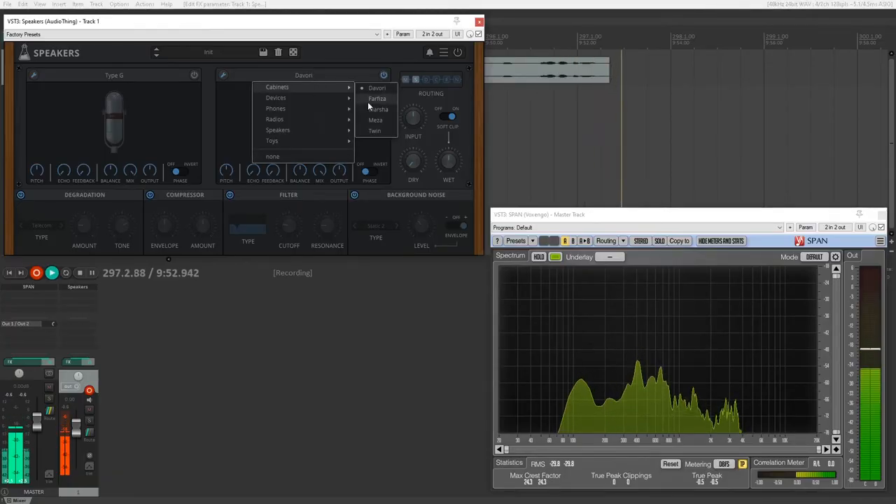
pyautogui.click(378, 109)
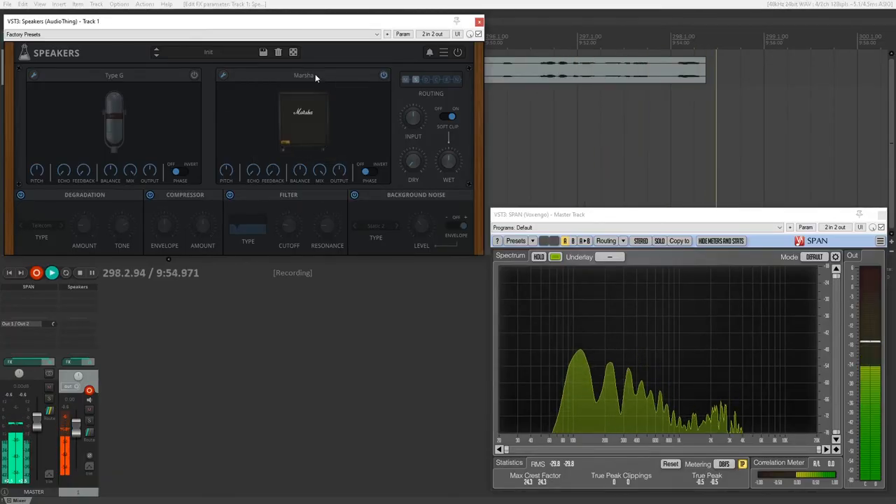
pyautogui.click(302, 75)
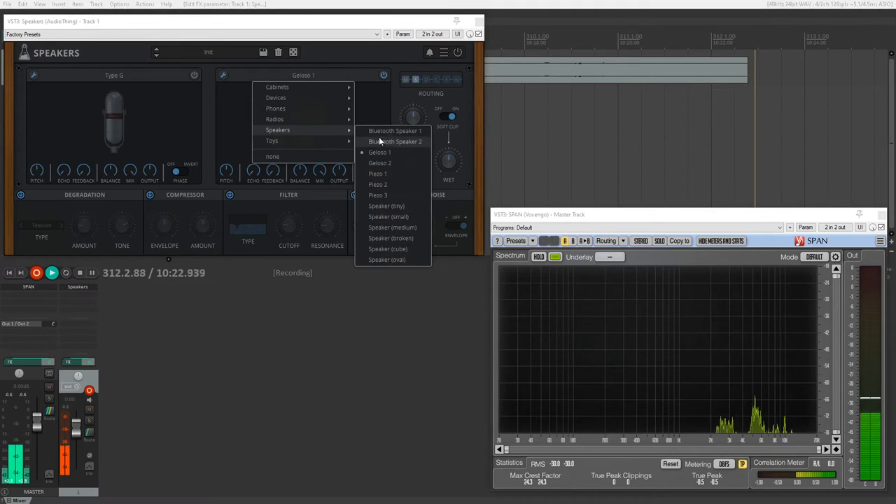
pyautogui.click(395, 142)
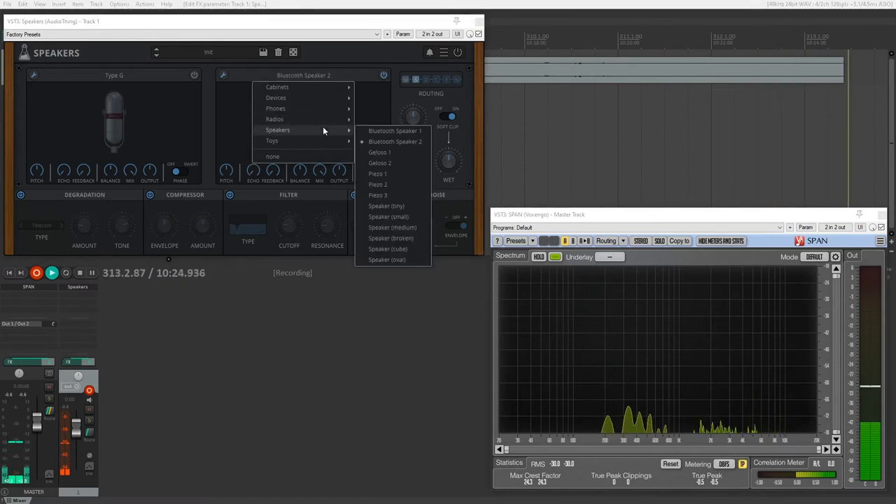
# - Audition Speaker (tiny) and a toy model on the second speaker, stepping to the next model
pyautogui.click(386, 206)
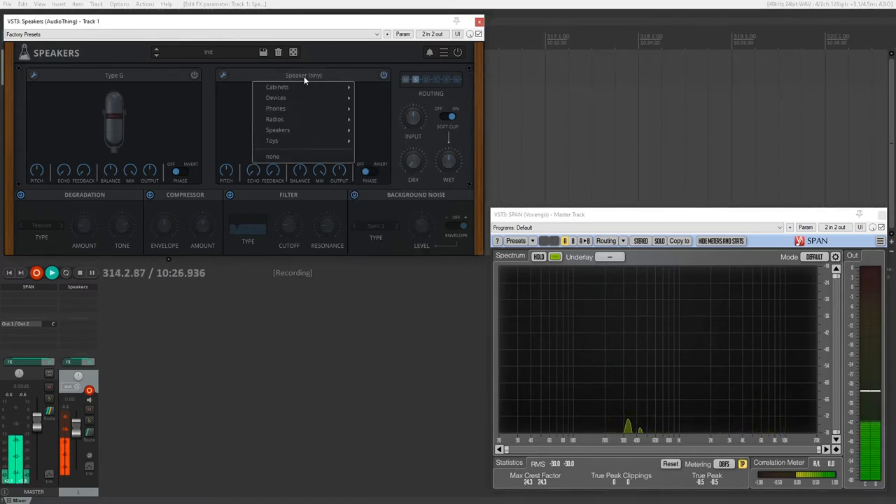
pyautogui.moveTo(277, 128)
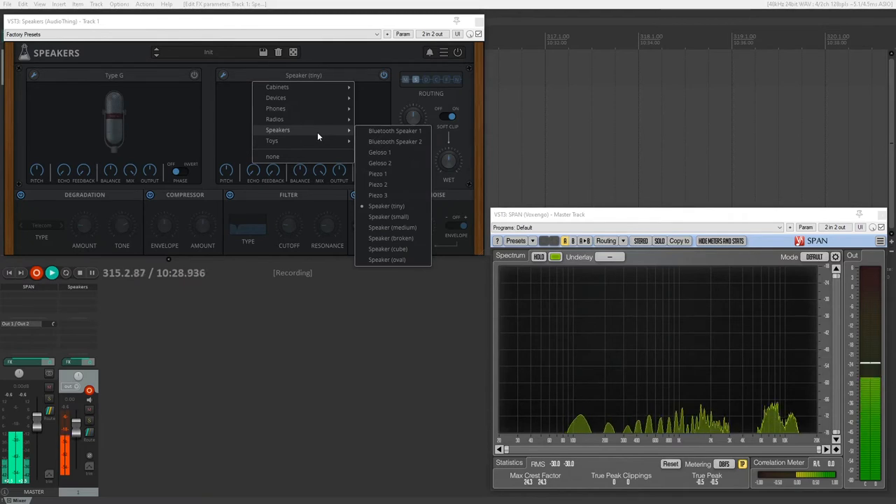
pyautogui.click(387, 249)
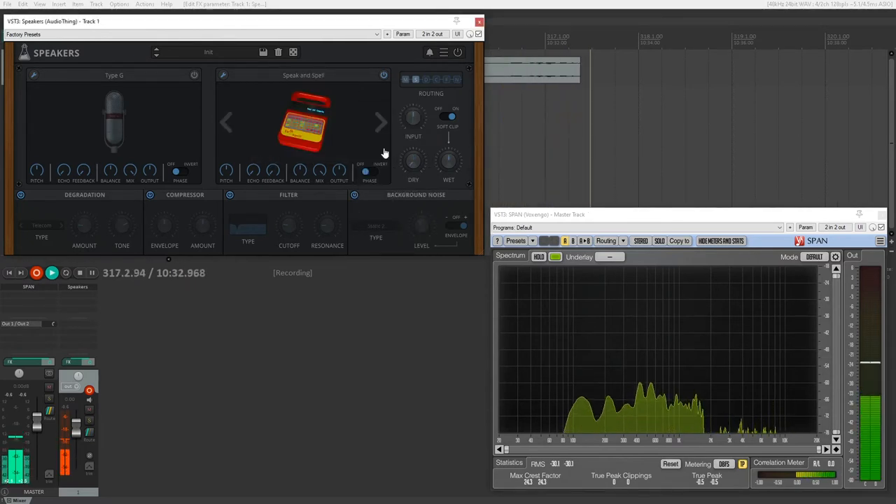
pyautogui.click(380, 123)
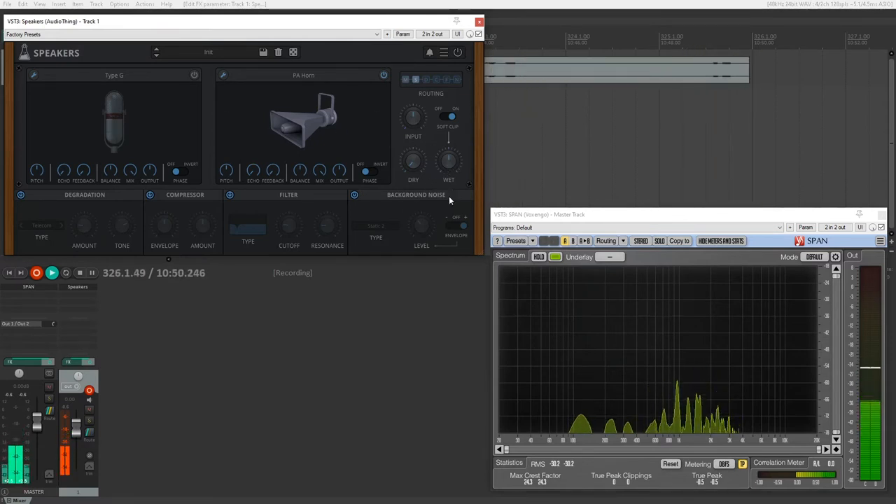
pyautogui.moveTo(330, 180)
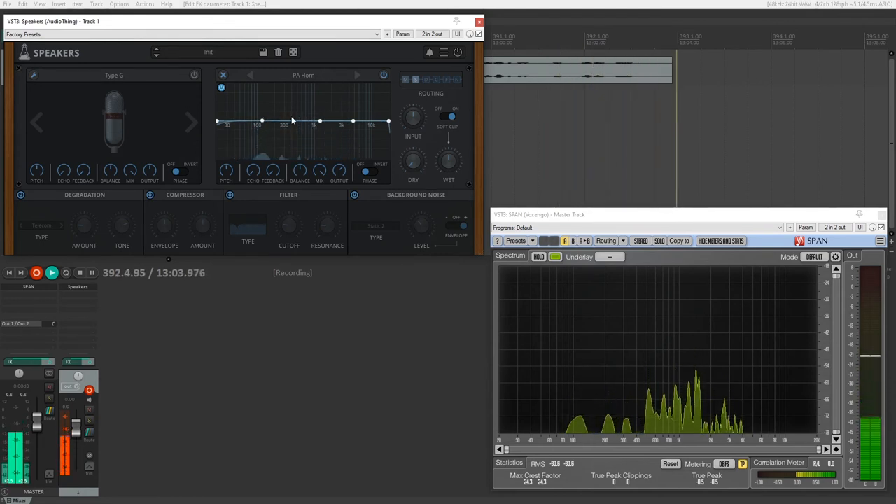
# - Show the EQ curve for the second speaker model
pyautogui.click(302, 76)
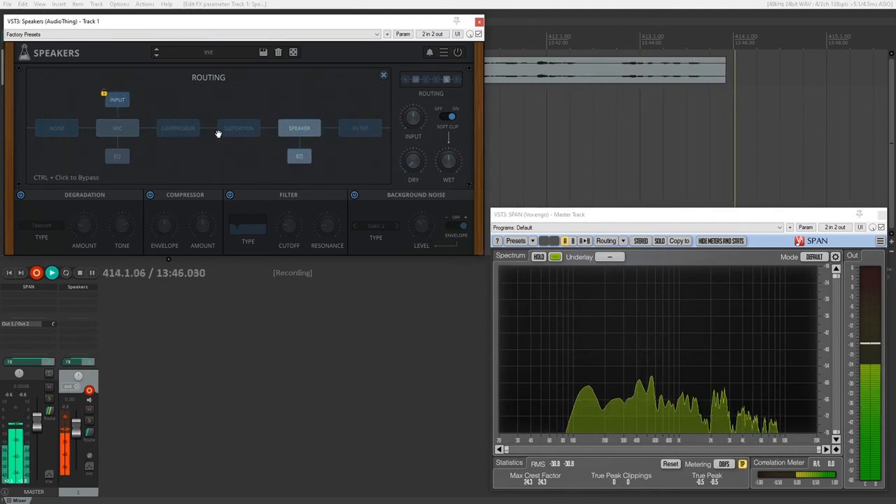
# - Display the routing chain ordering noise, EQ, compressor, filter and speaker blocks
pyautogui.click(174, 128)
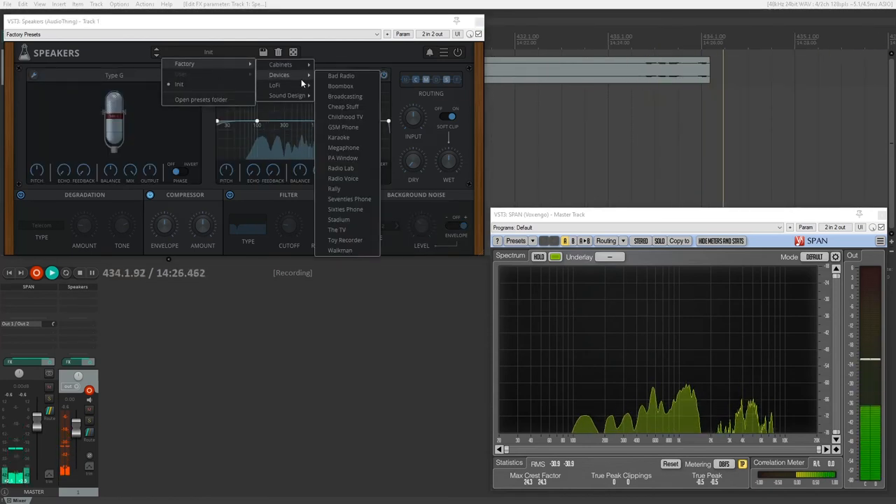
# - Audition factory presets Megaphone, another Devices preset and a Lofi preset, then load Bathroom
pyautogui.click(343, 148)
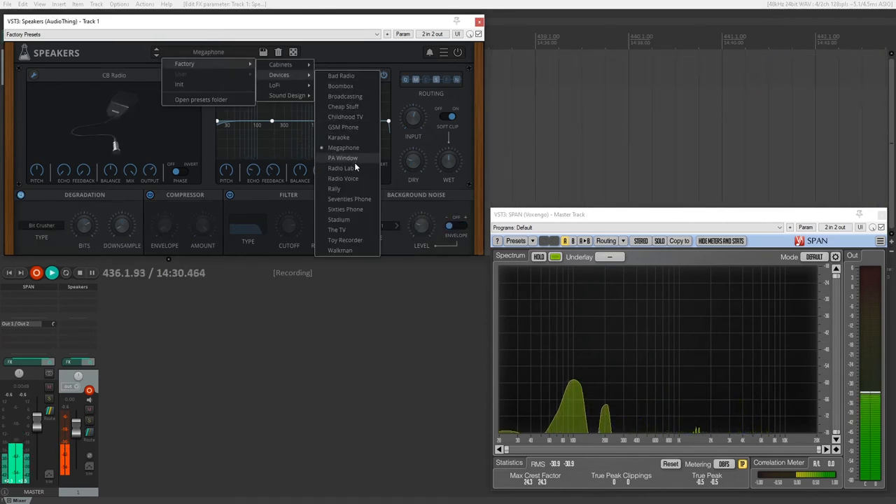
pyautogui.moveTo(357, 193)
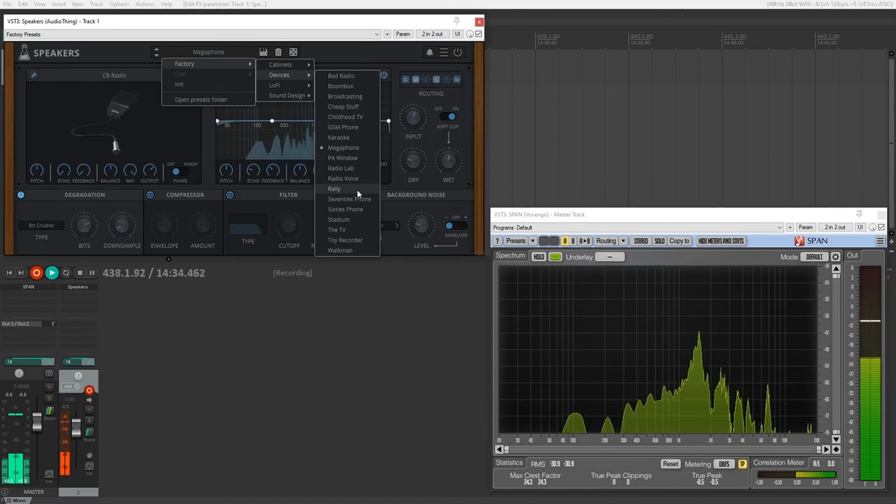
pyautogui.click(339, 137)
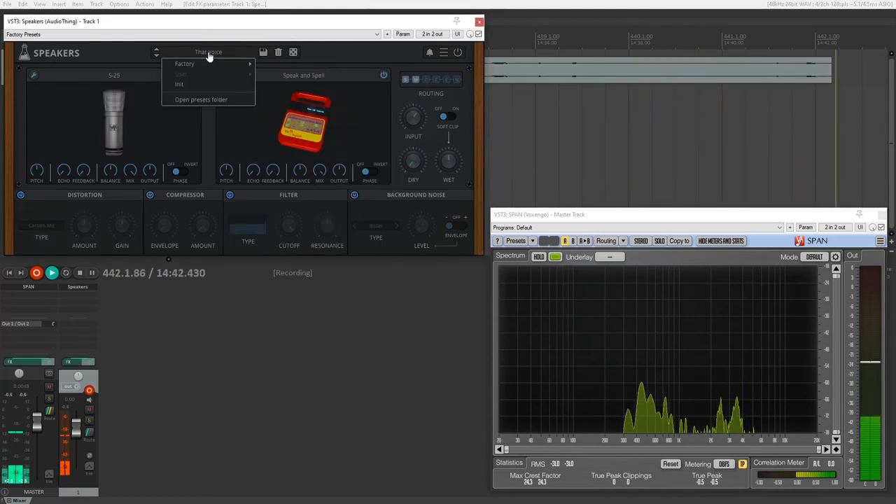
pyautogui.moveTo(274, 86)
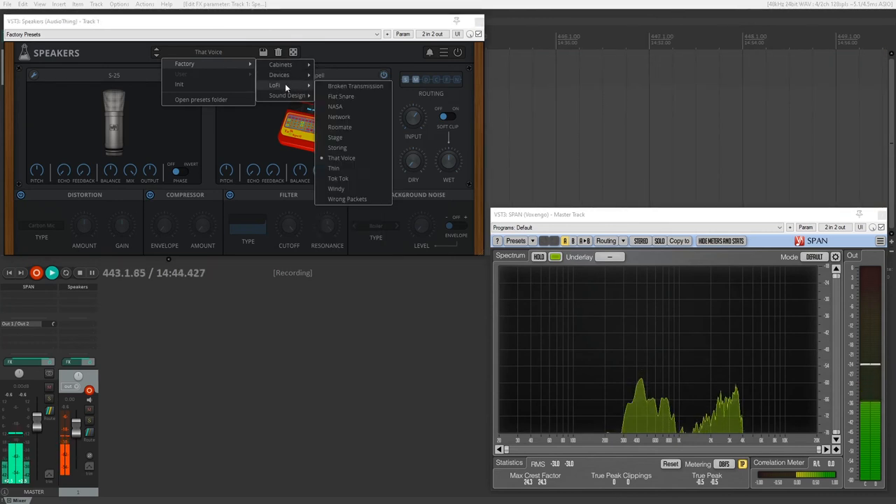
pyautogui.click(339, 179)
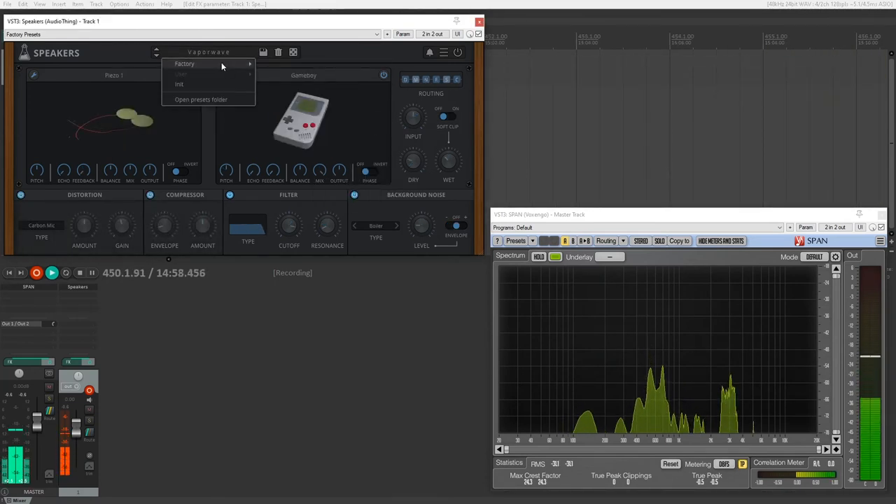
pyautogui.moveTo(287, 95)
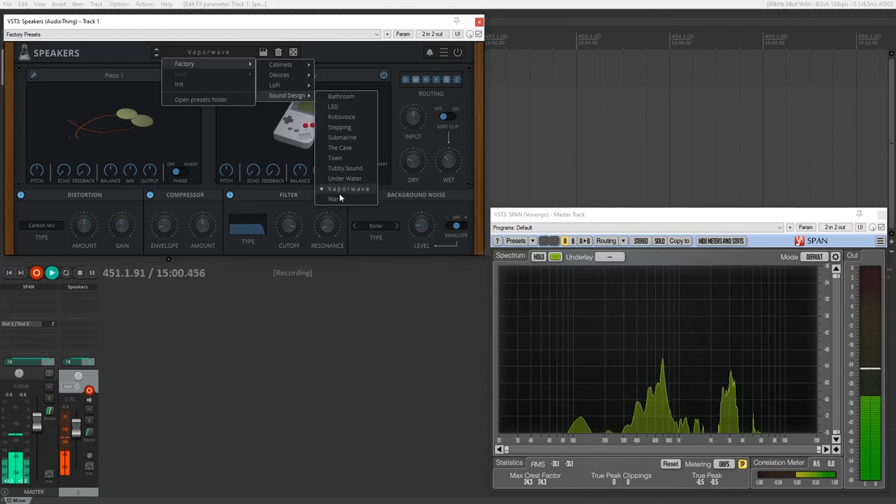
pyautogui.click(341, 95)
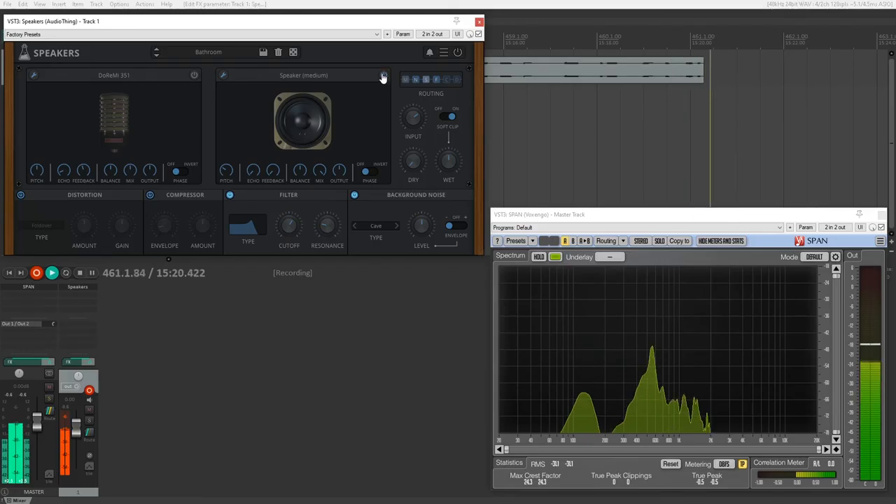